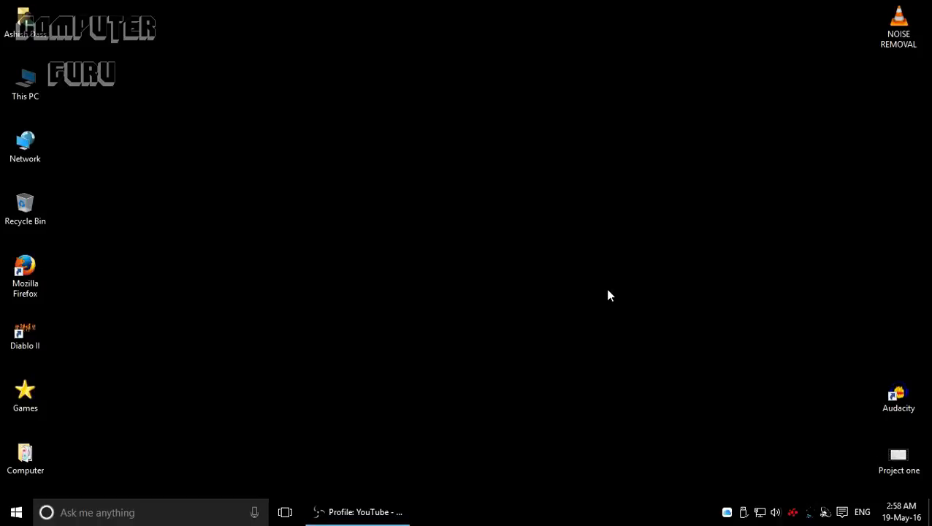
mouse_move(771, 510)
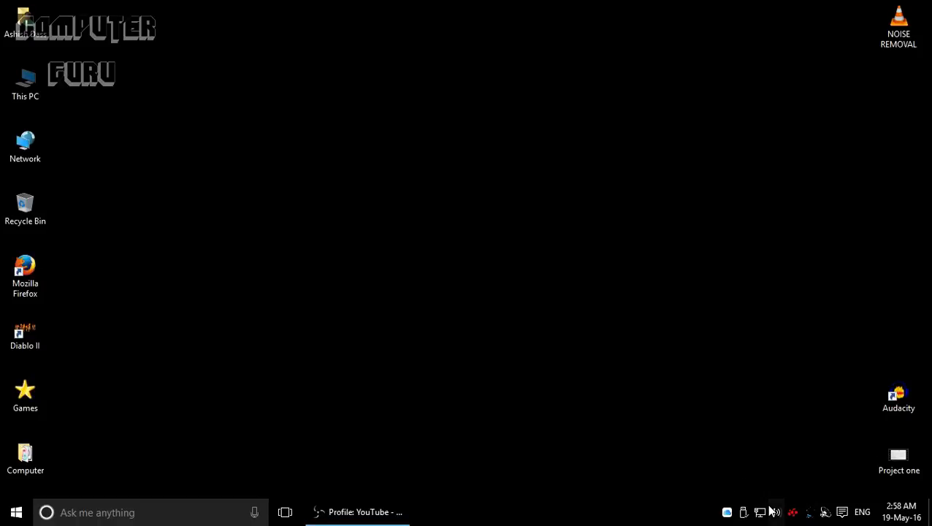
Launch Firefox and search for 'auda' to find Audacity.
left_click(775, 512)
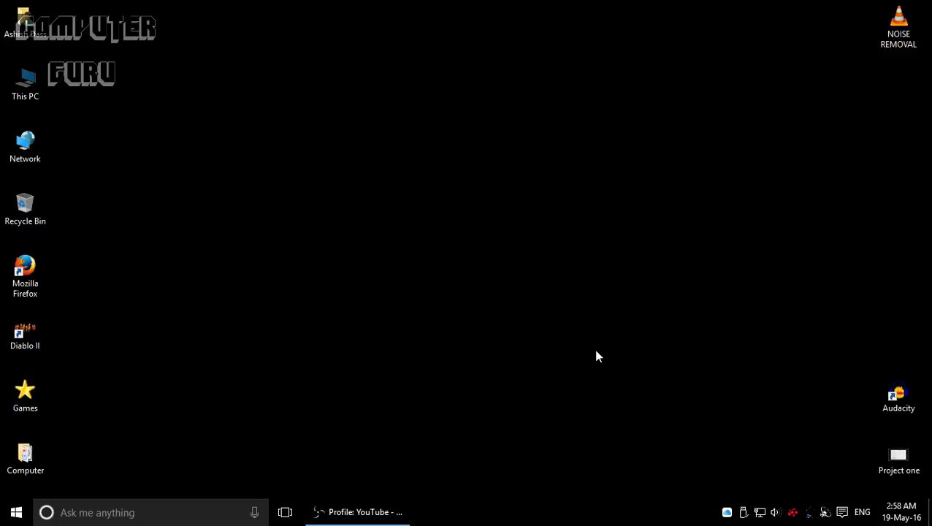
left_click(24, 274)
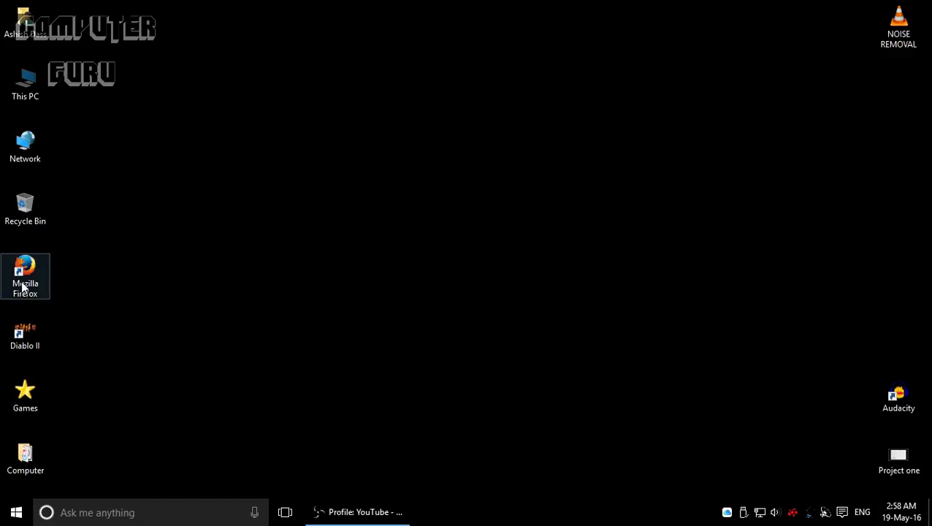
double_click(25, 276)
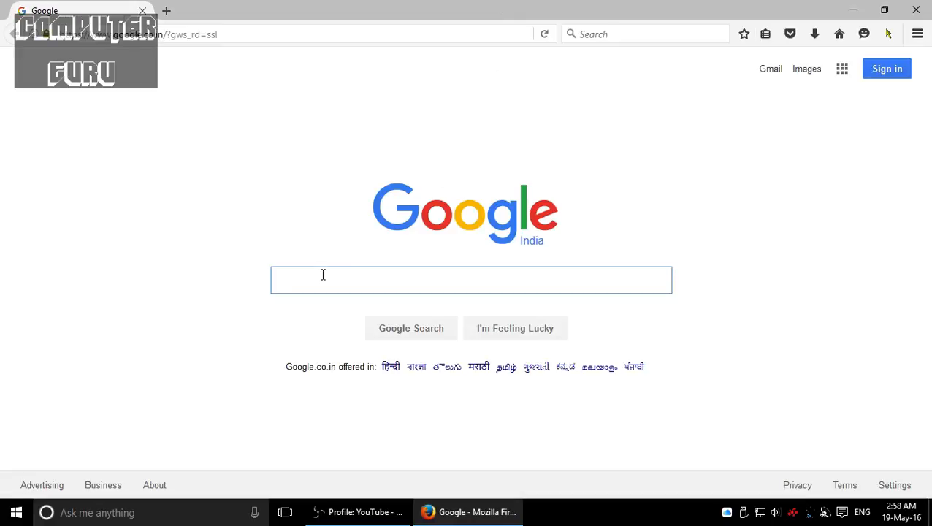
type("audacity")
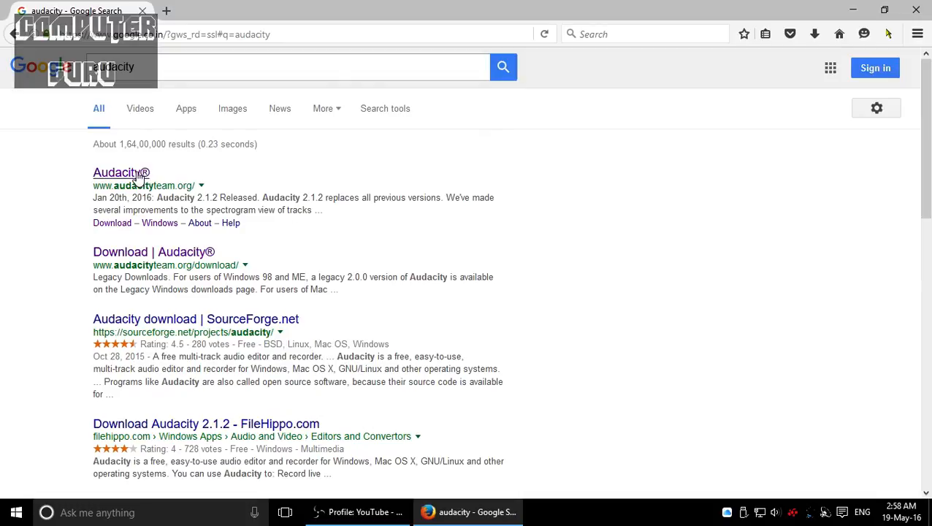
mouse_move(121, 181)
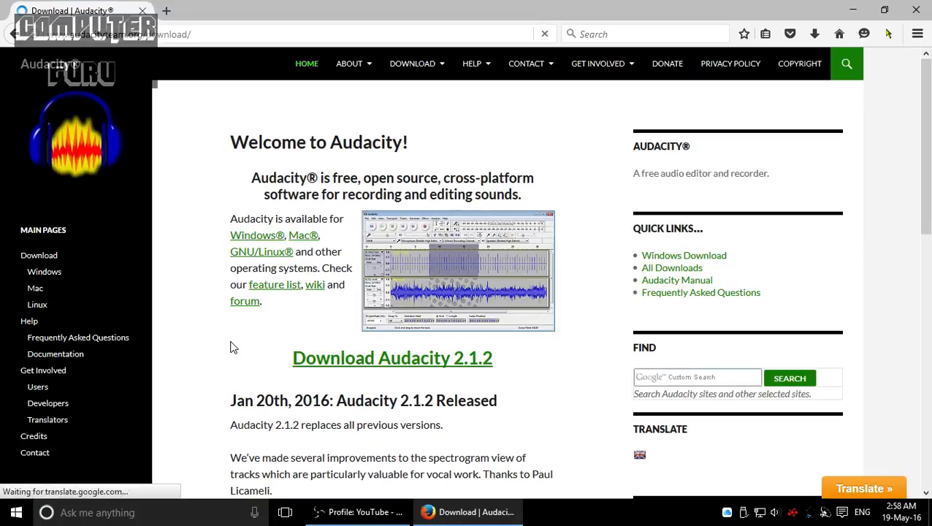
Get the Audacity for Windows download, launch Audacity, and minimize it to the desktop.
left_click(393, 357)
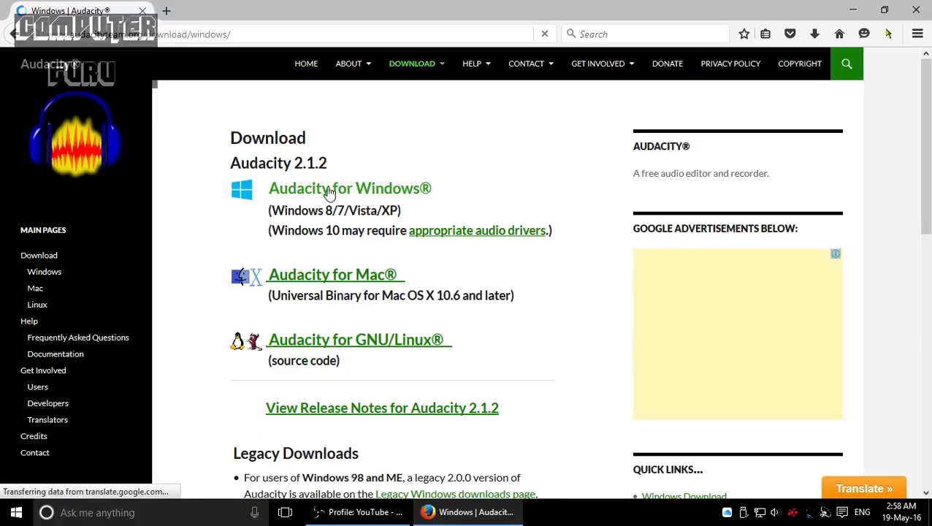
left_click(350, 188)
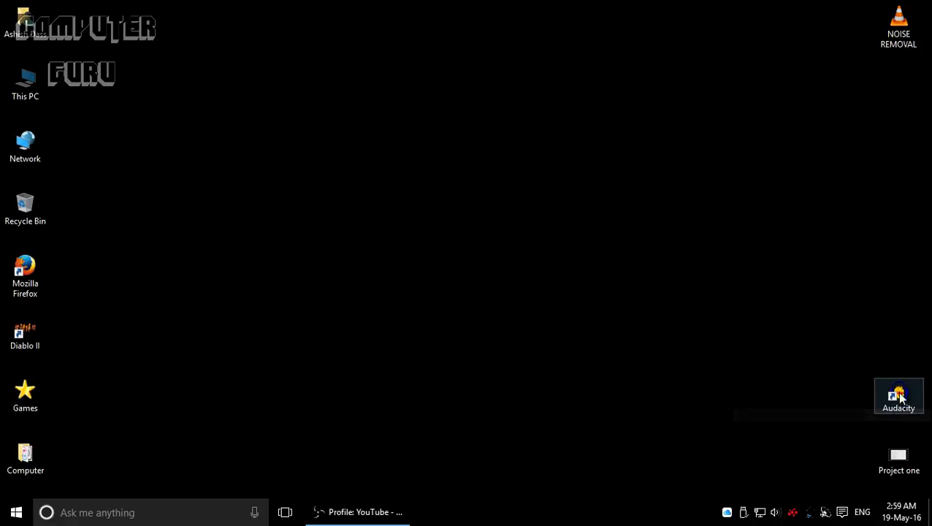
mouse_move(909, 392)
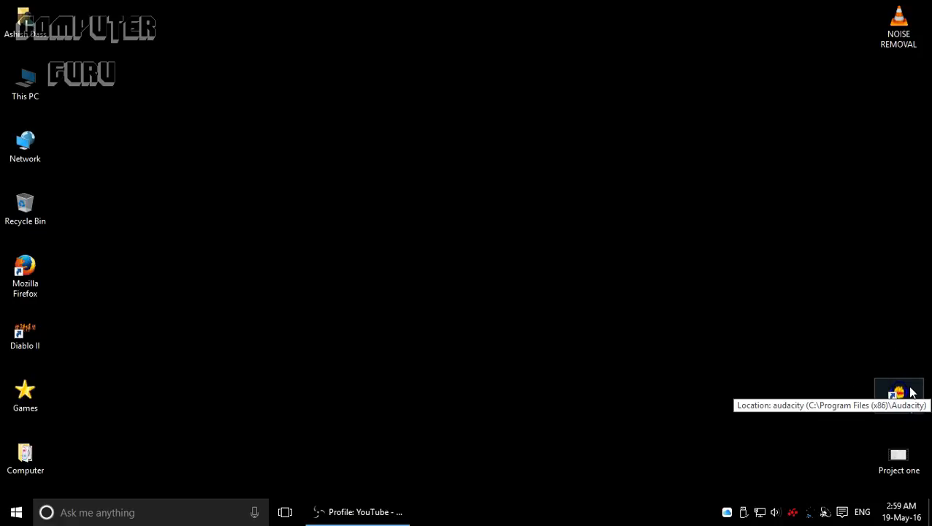
double_click(898, 394)
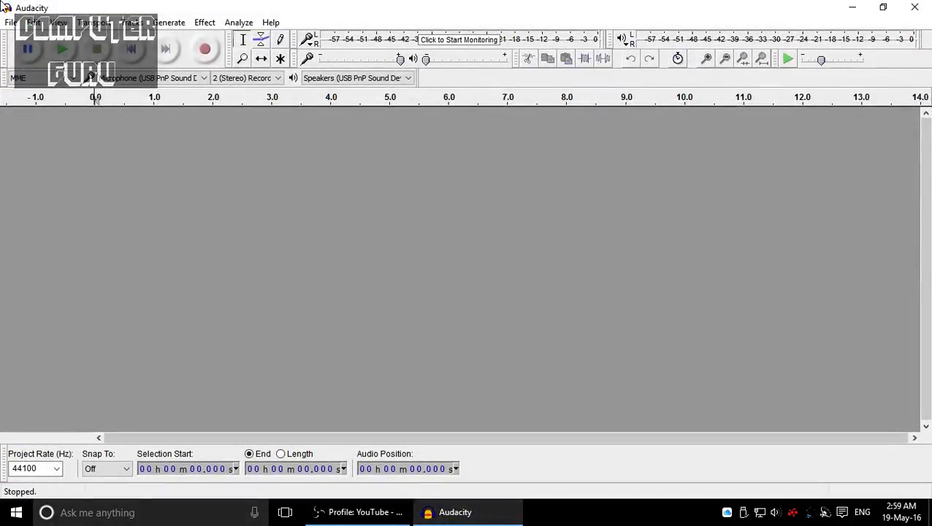
mouse_move(351, 303)
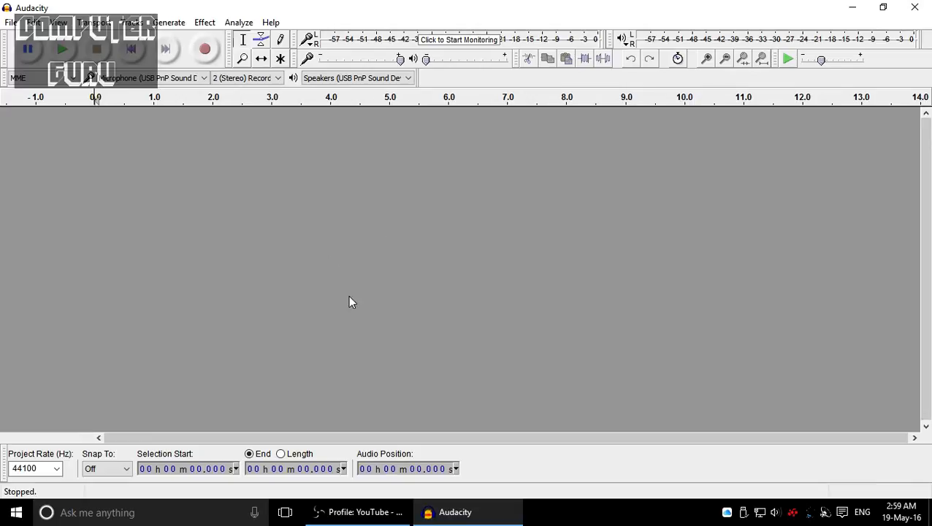
mouse_move(438, 294)
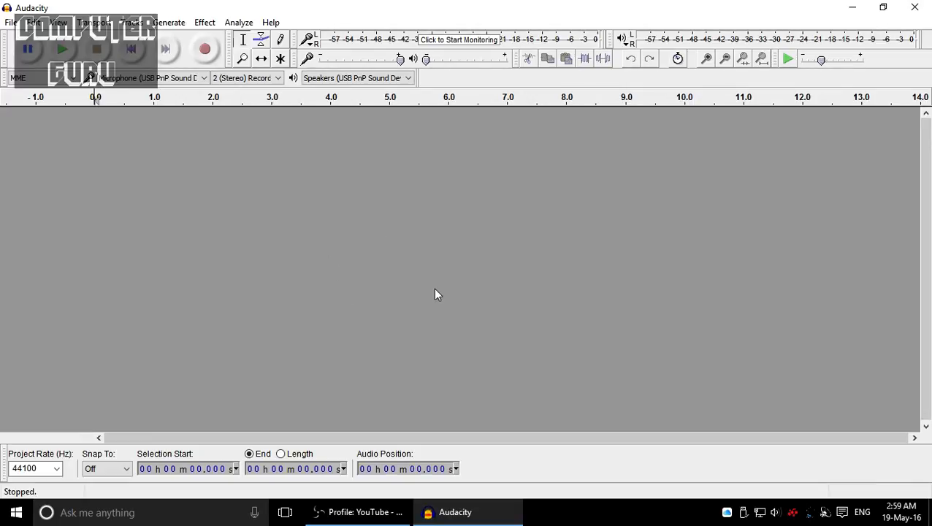
left_click(852, 7)
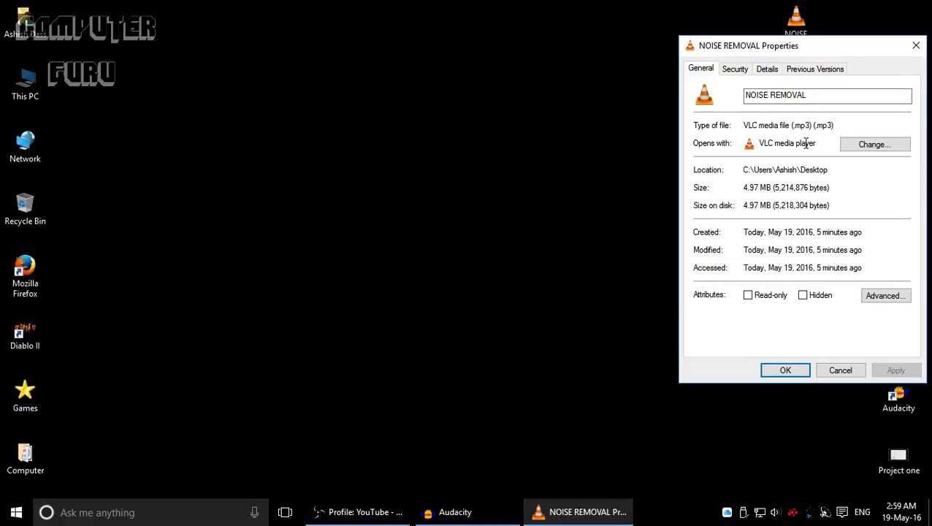
mouse_move(916, 46)
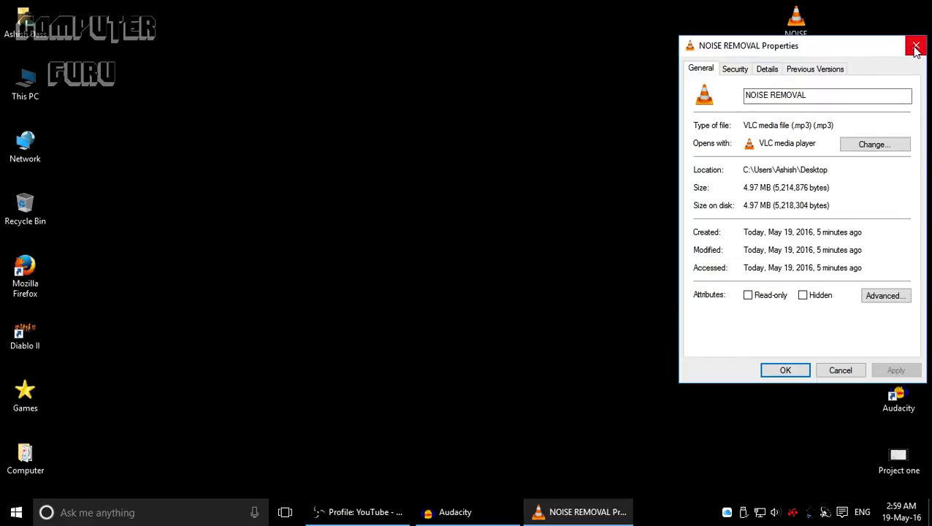
Close the Properties window and drag the NOISE REMOVAL mp3 into Audacity.
left_click(915, 46)
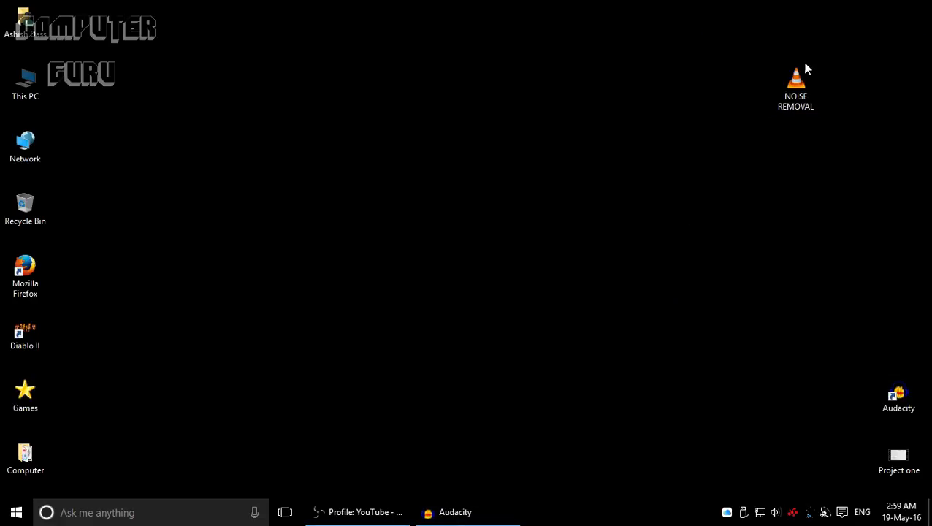
left_click_drag(796, 81, 535, 325)
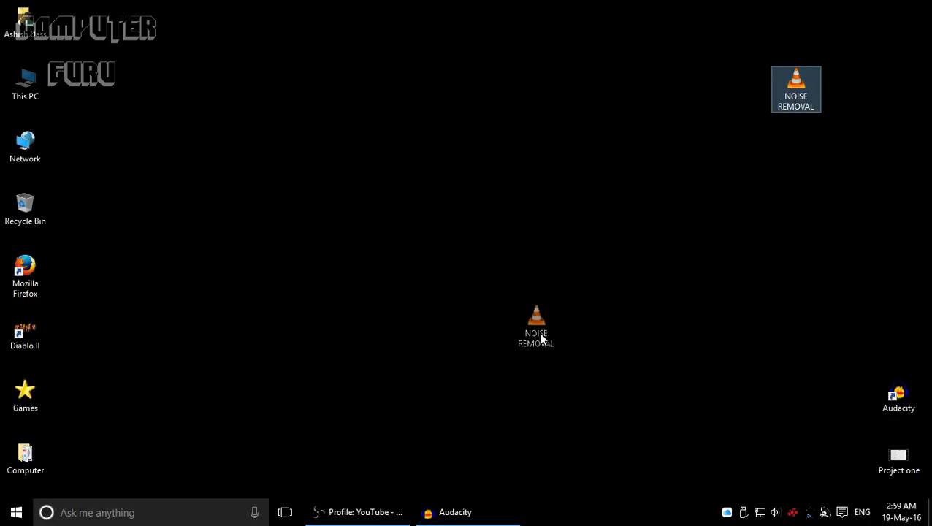
left_click(454, 512)
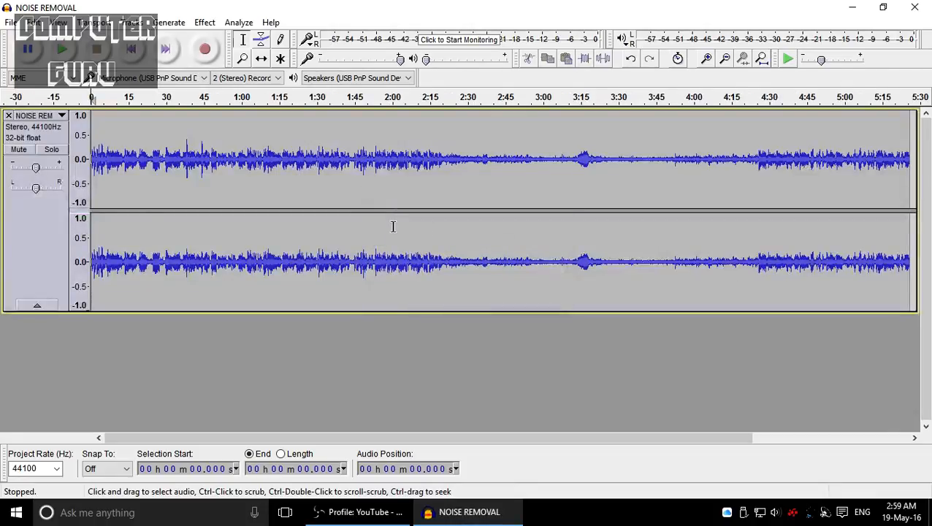
mouse_move(119, 144)
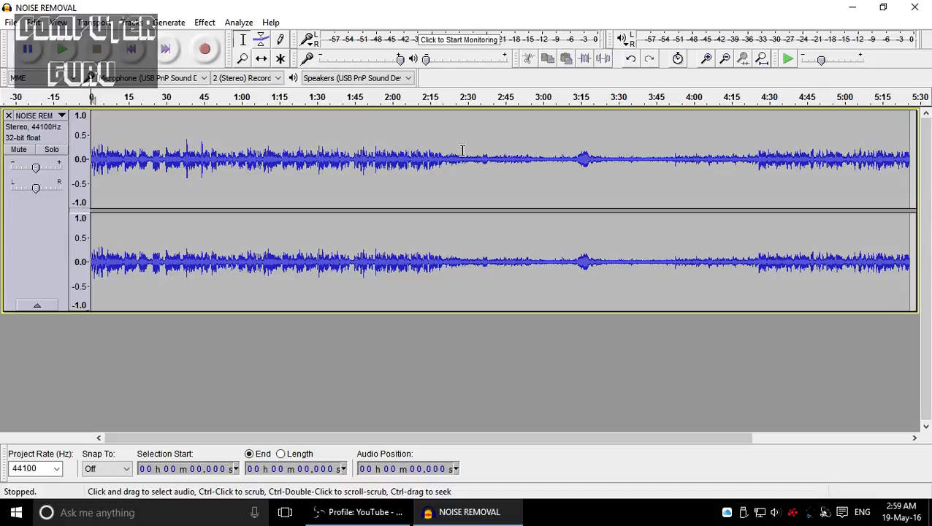
left_click(62, 49)
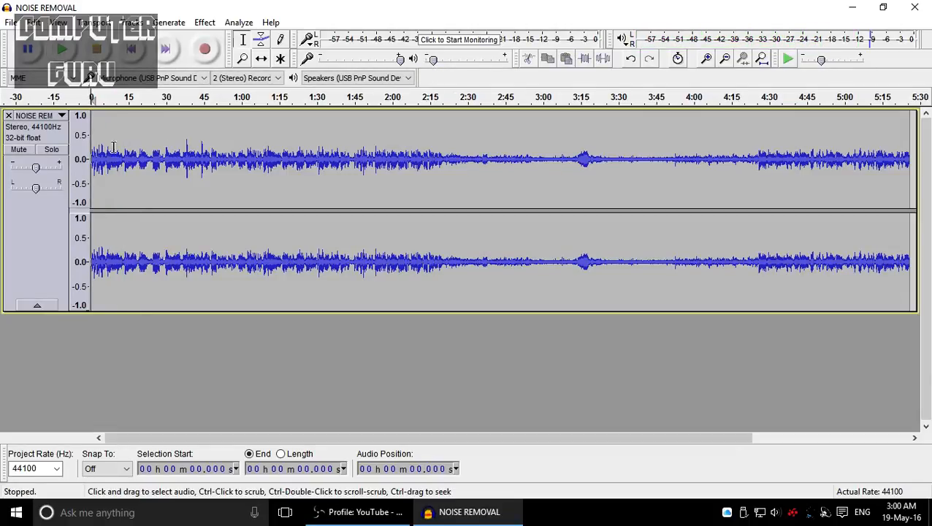
mouse_move(464, 160)
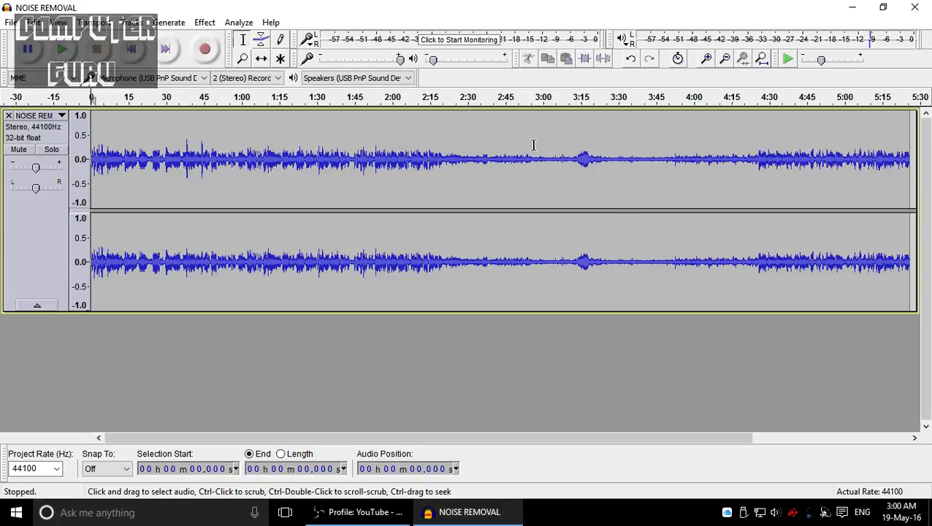
Select the quiet noise-only stretch around 3:00, play it, then stop.
left_click_drag(537, 158, 563, 158)
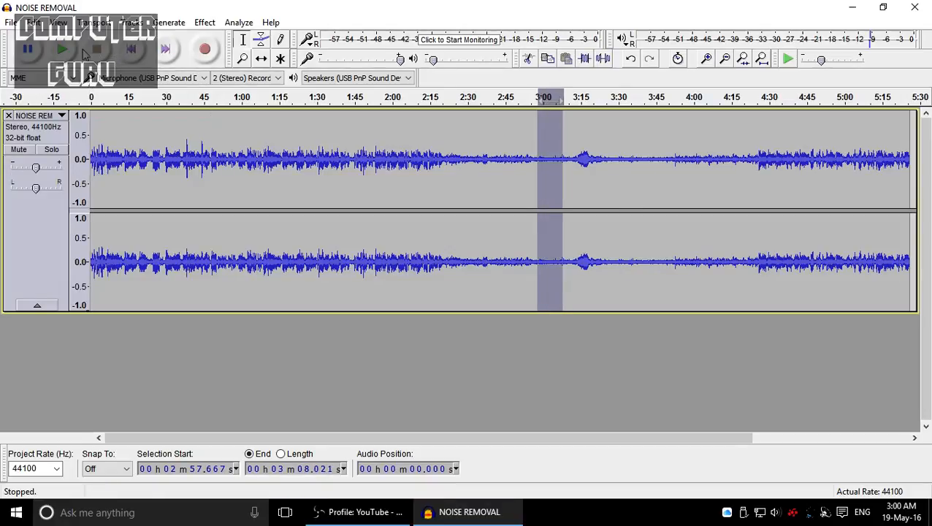
left_click(62, 49)
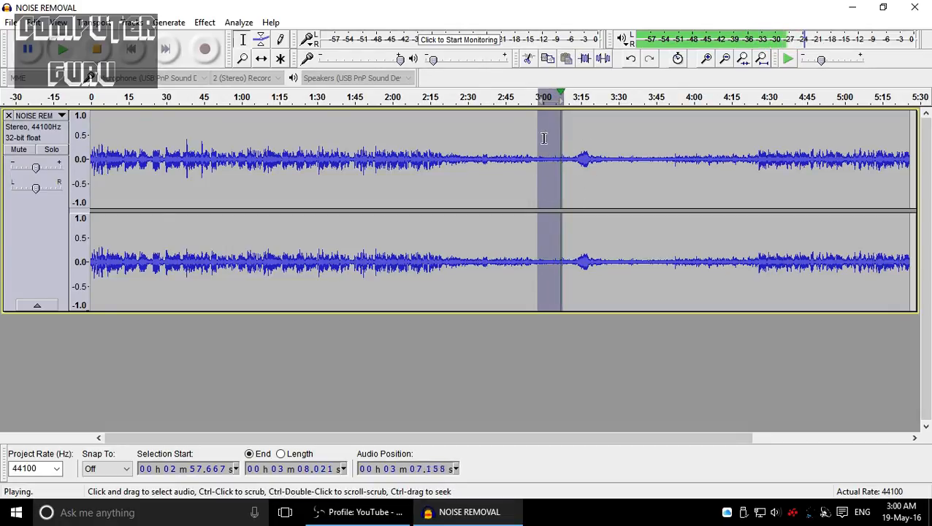
left_click(96, 49)
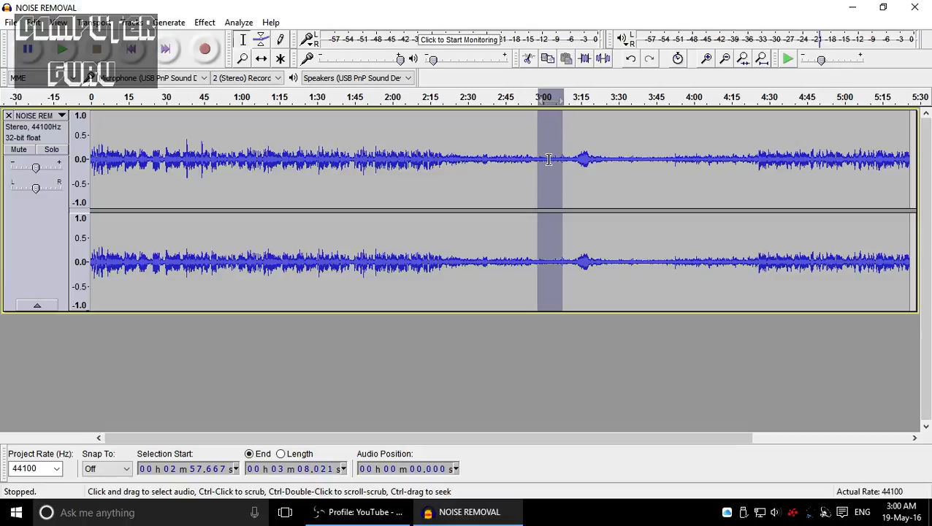
mouse_move(339, 174)
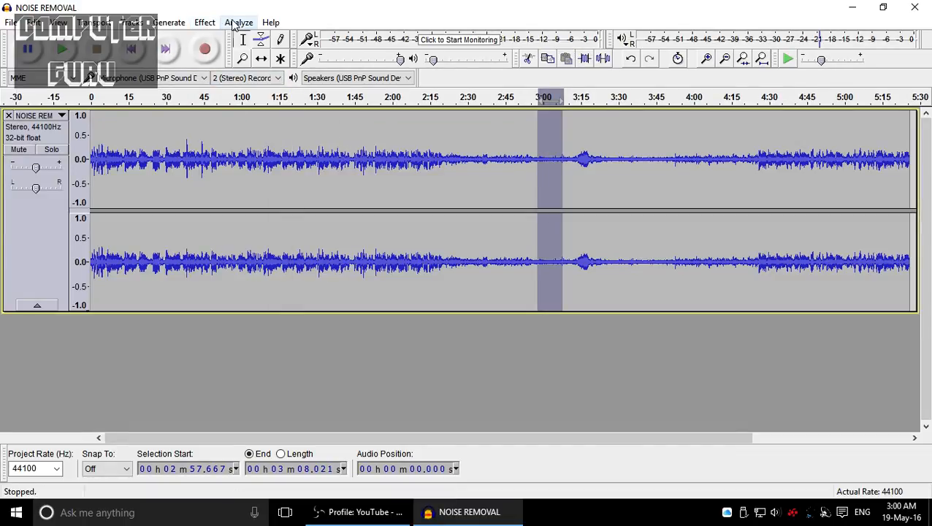
Get a noise profile from the quiet selection in Effect > Noise Reduction.
left_click(205, 22)
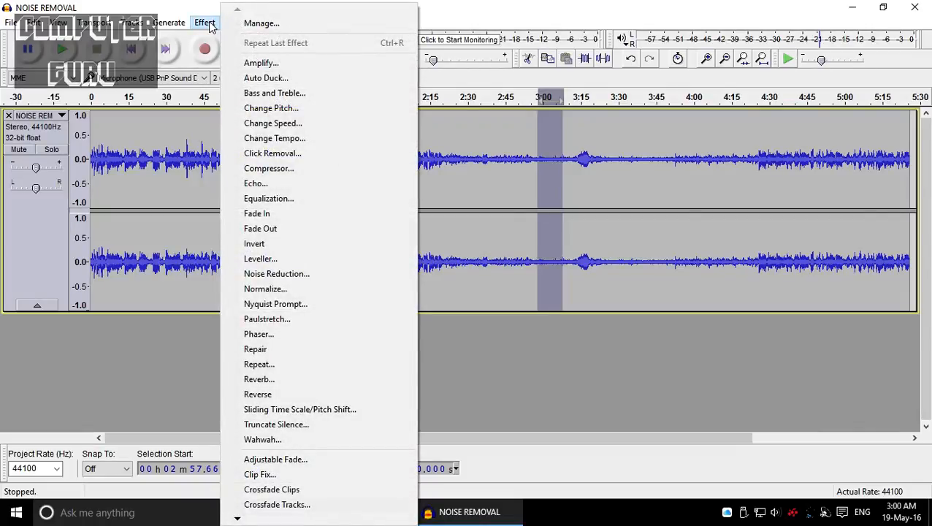
mouse_move(276, 273)
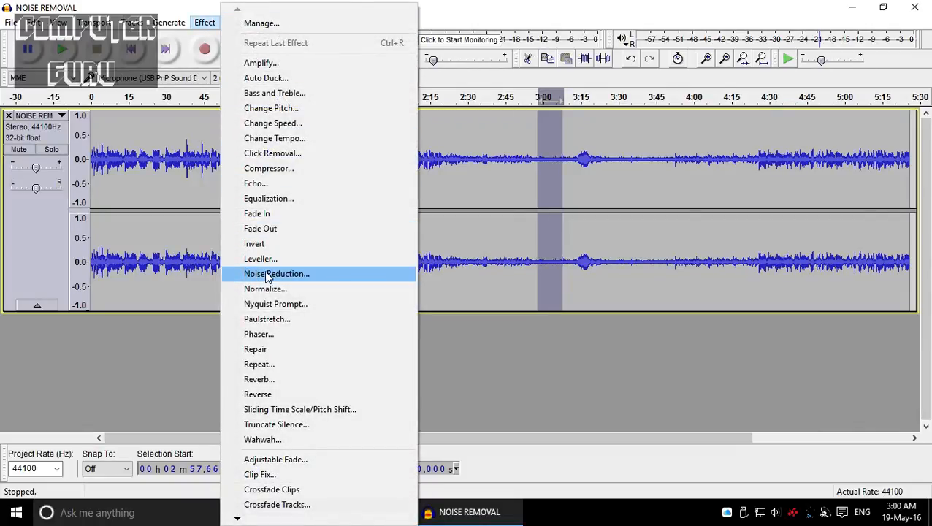
left_click(276, 273)
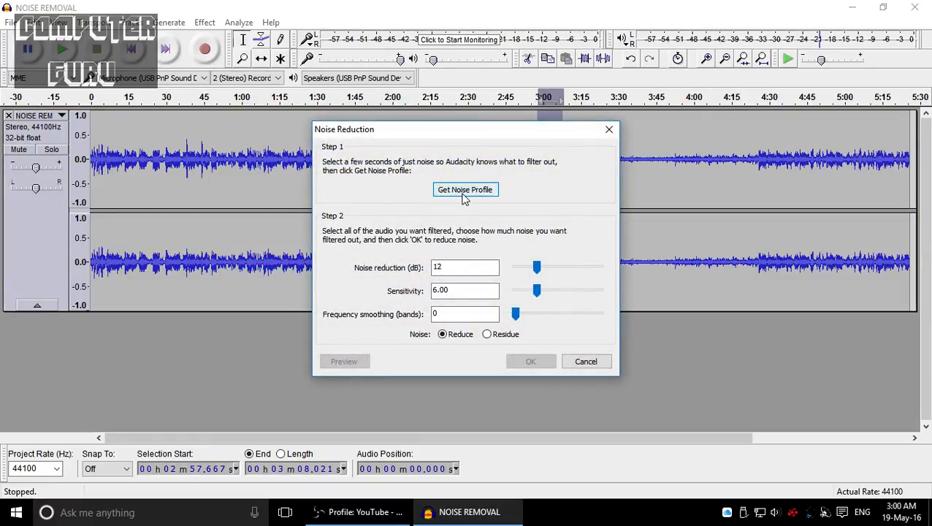
left_click(465, 189)
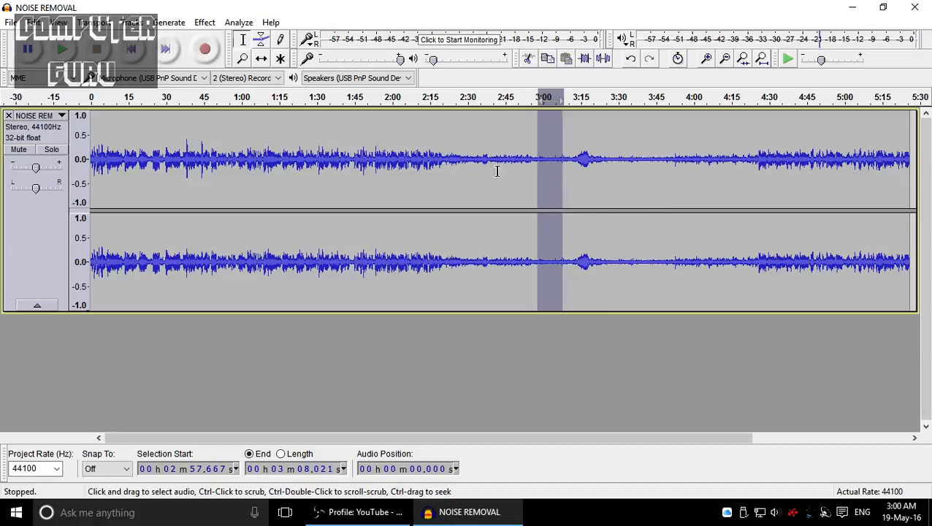
mouse_move(546, 163)
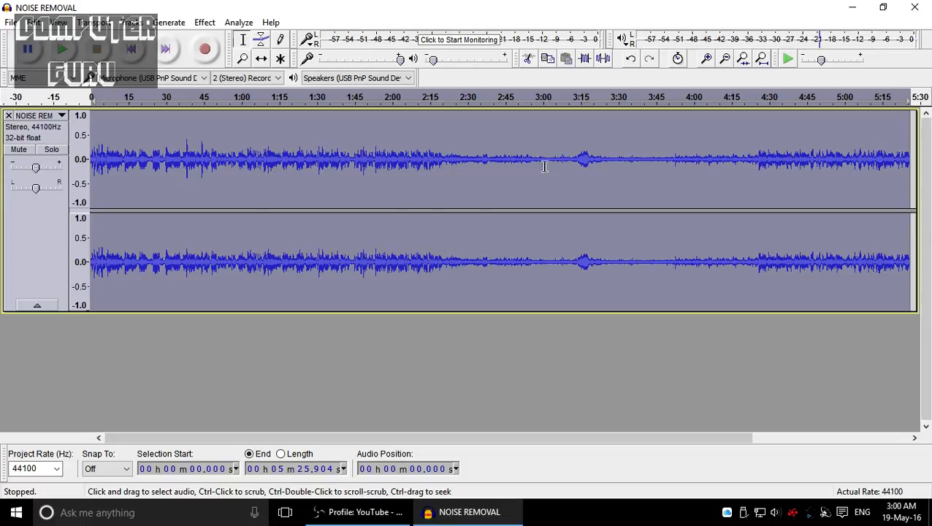
mouse_move(492, 196)
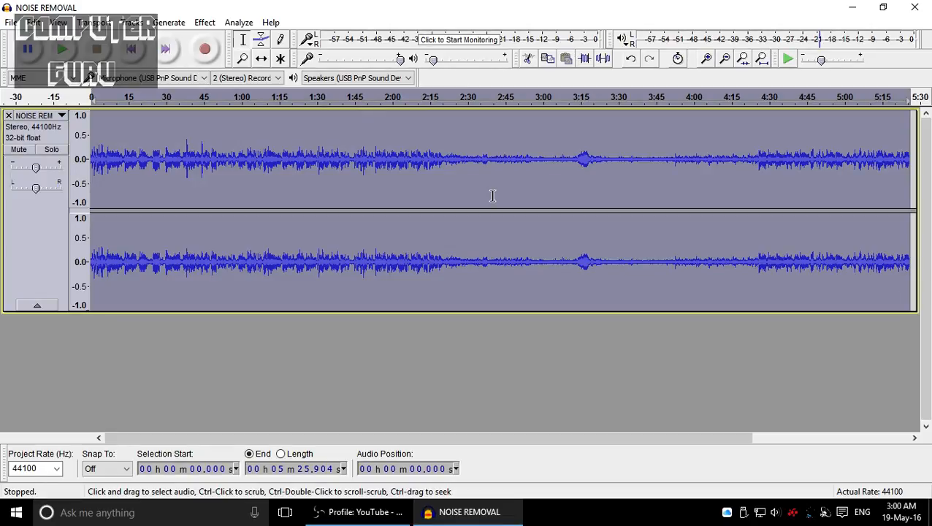
mouse_move(700, 198)
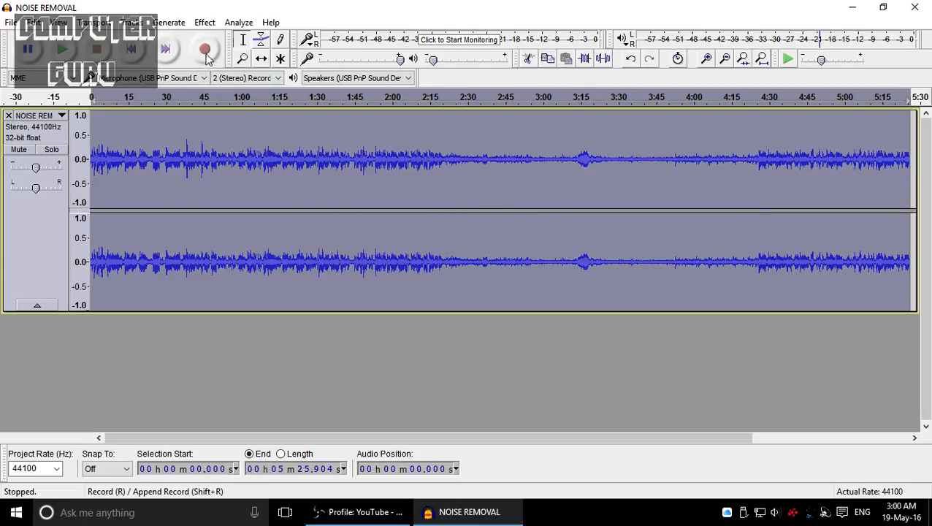
Apply Noise Reduction with default settings to the whole track.
left_click(204, 22)
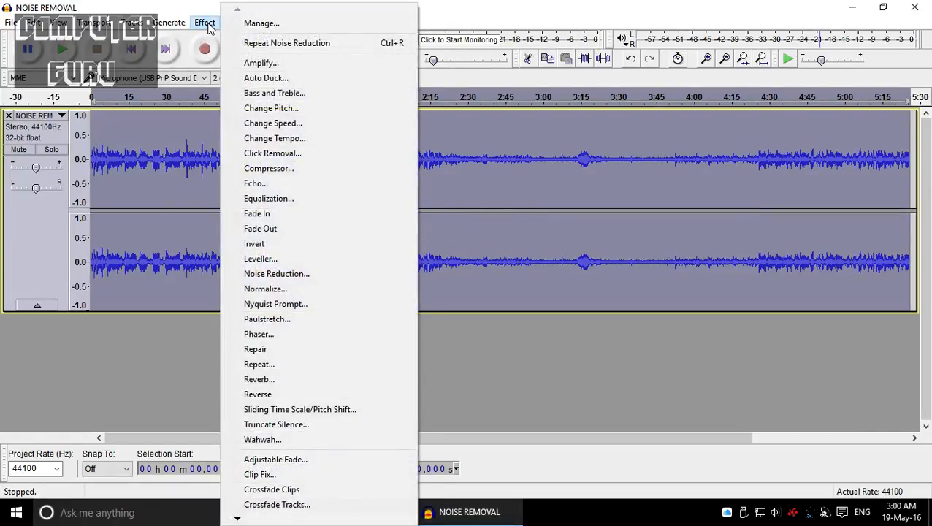
left_click(276, 273)
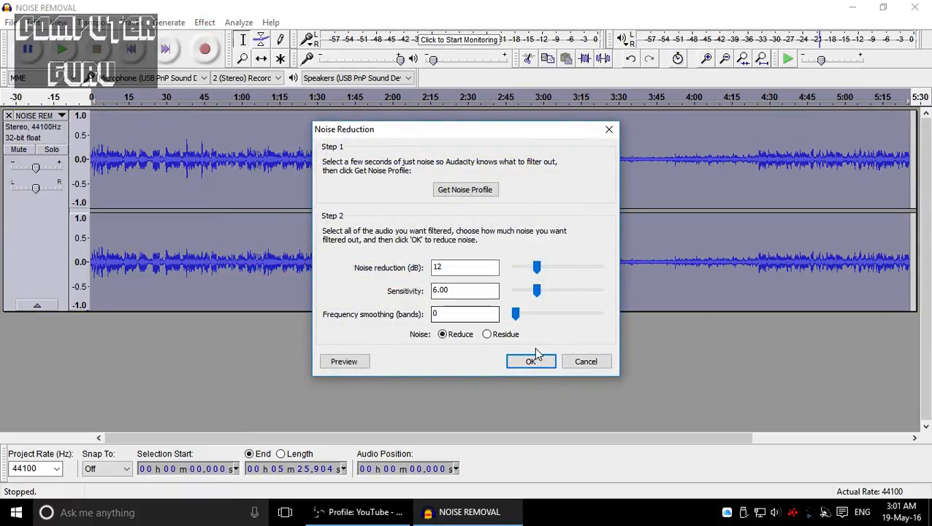
left_click(531, 361)
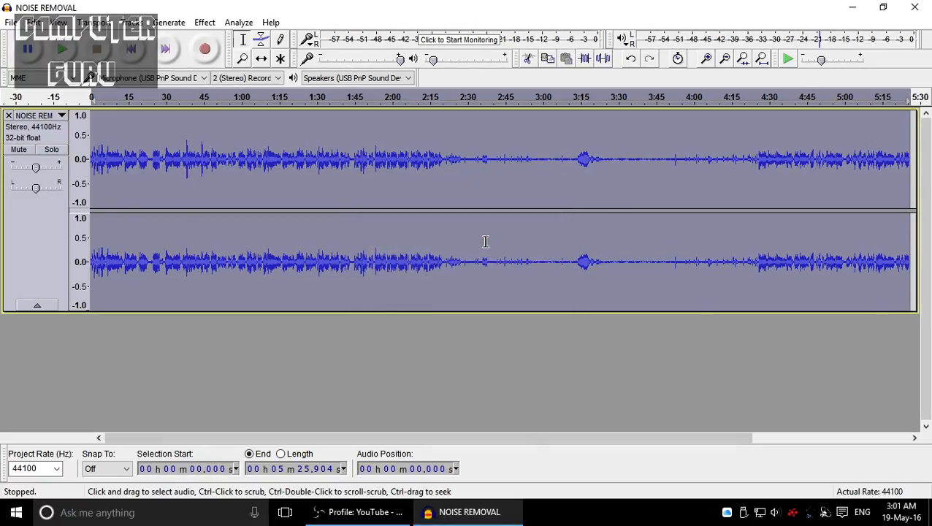
mouse_move(106, 161)
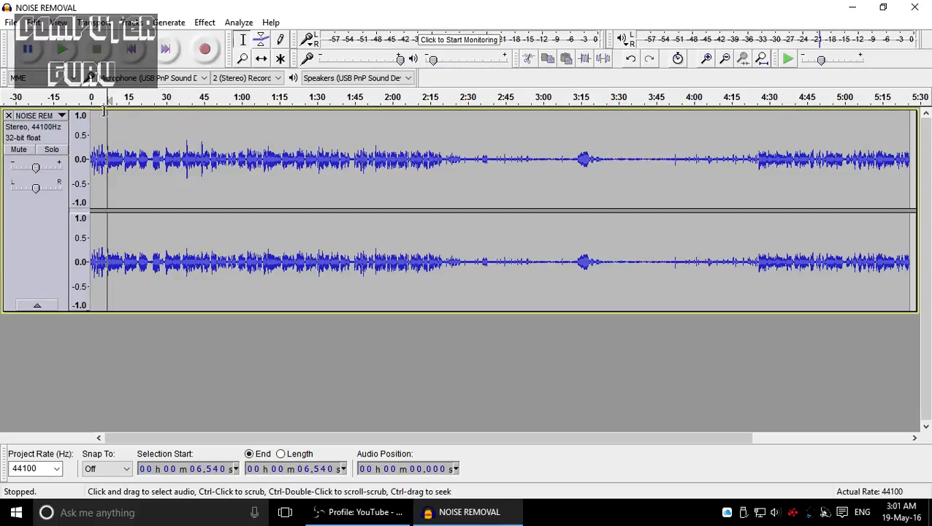
Play the cleaned recording, raise playback volume slightly, and play it again.
left_click(62, 49)
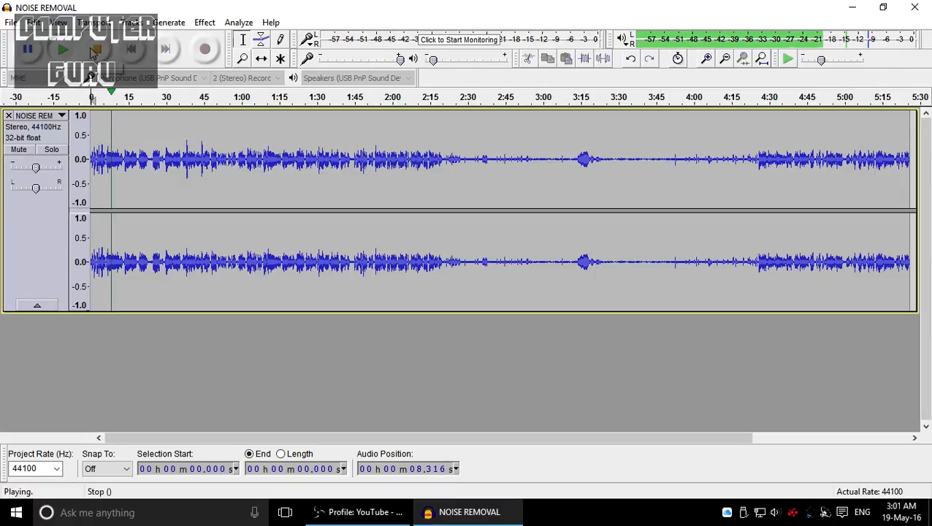
left_click(96, 49)
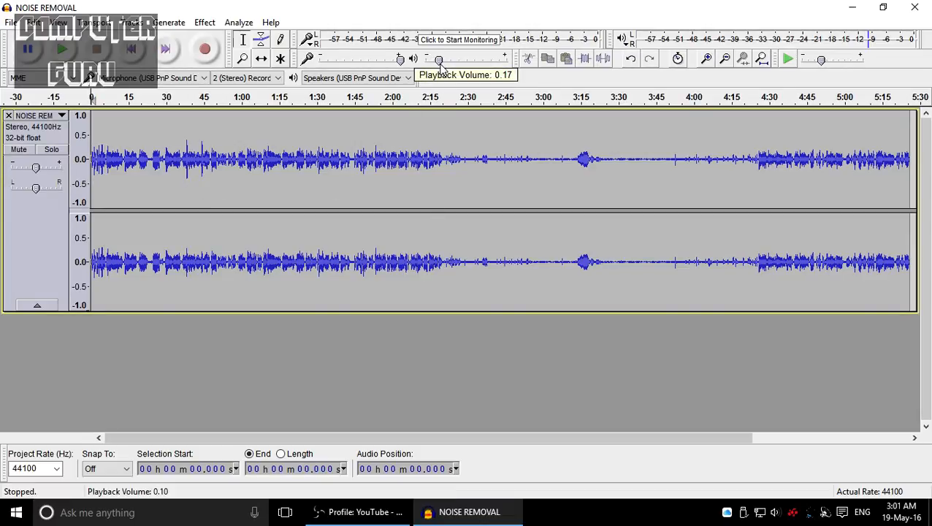
left_click_drag(438, 59, 453, 59)
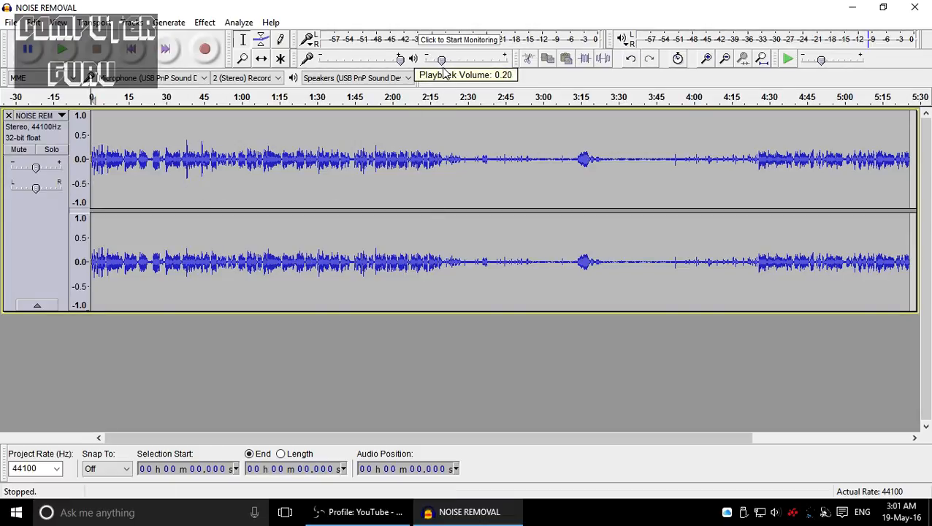
left_click(62, 49)
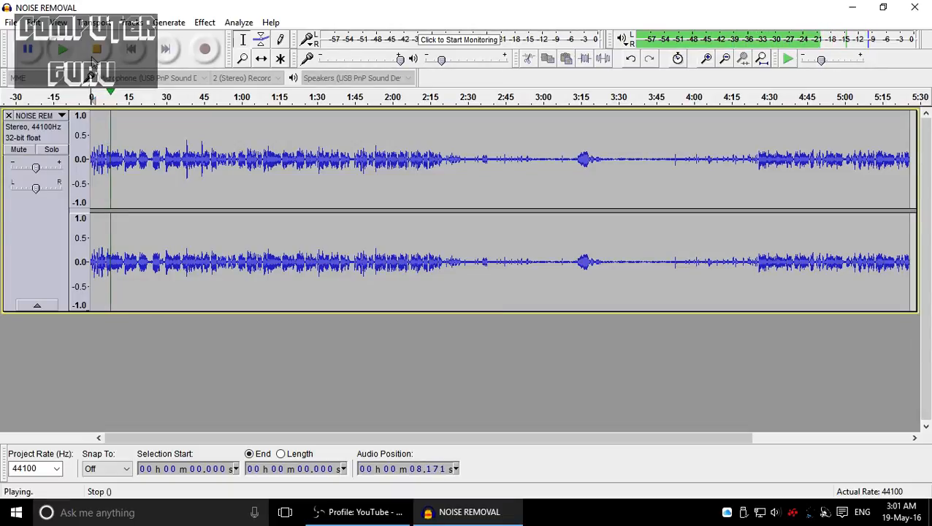
left_click(96, 48)
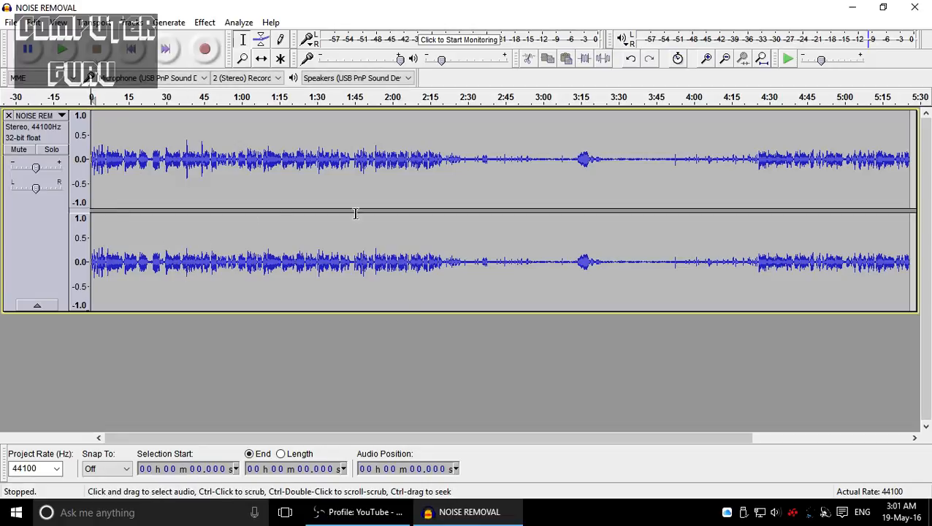
mouse_move(301, 236)
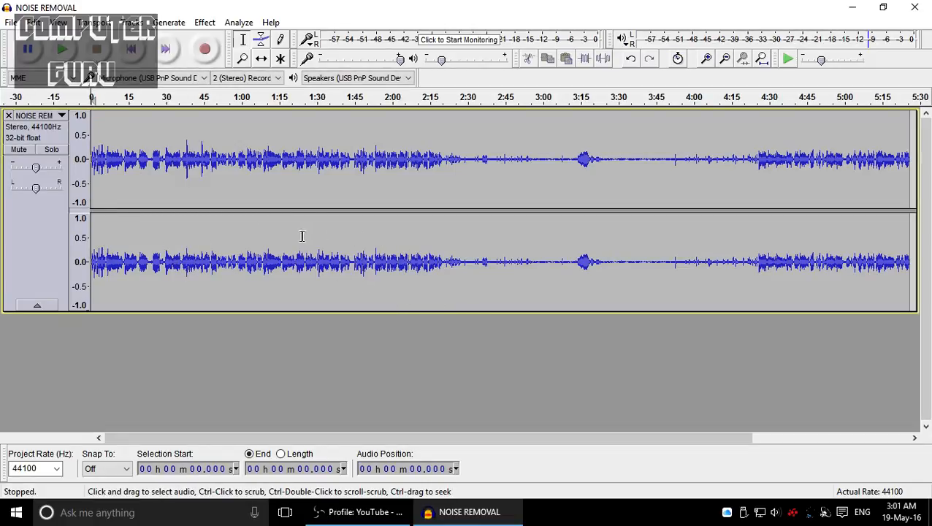
mouse_move(313, 221)
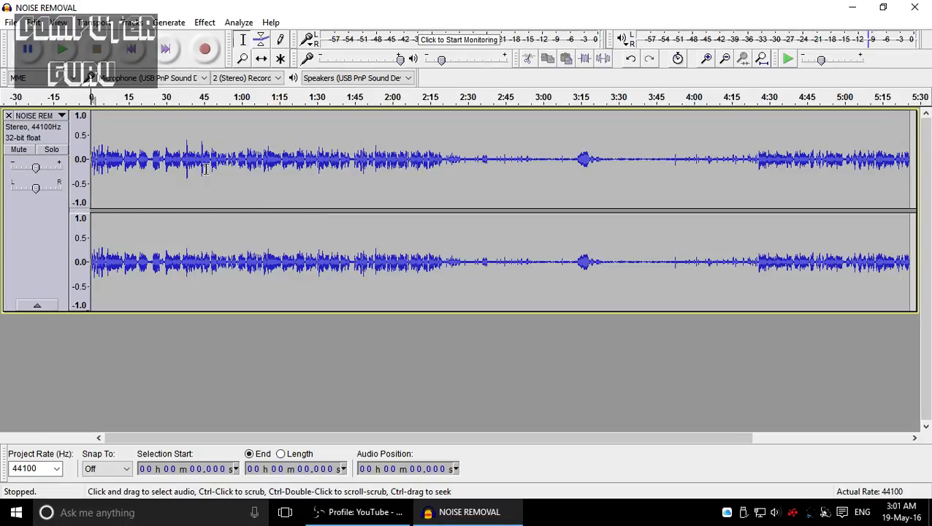
mouse_move(305, 285)
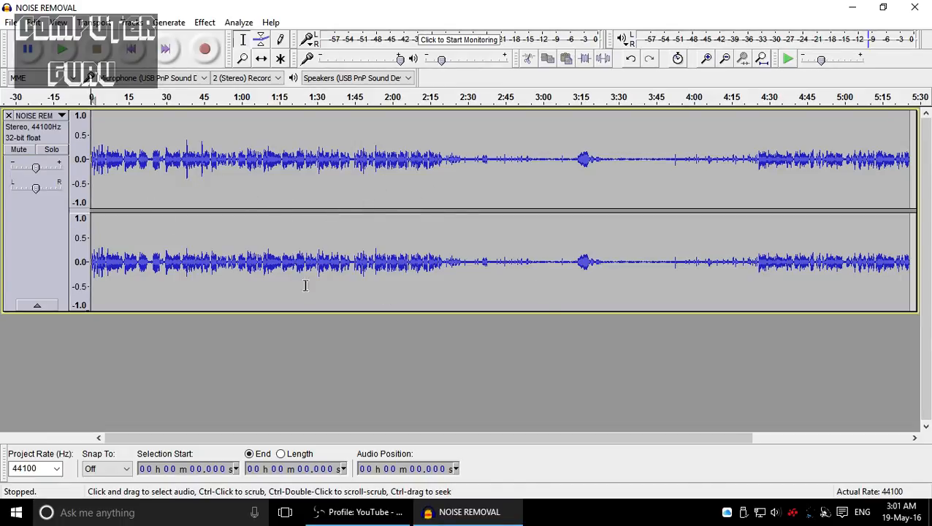
mouse_move(404, 231)
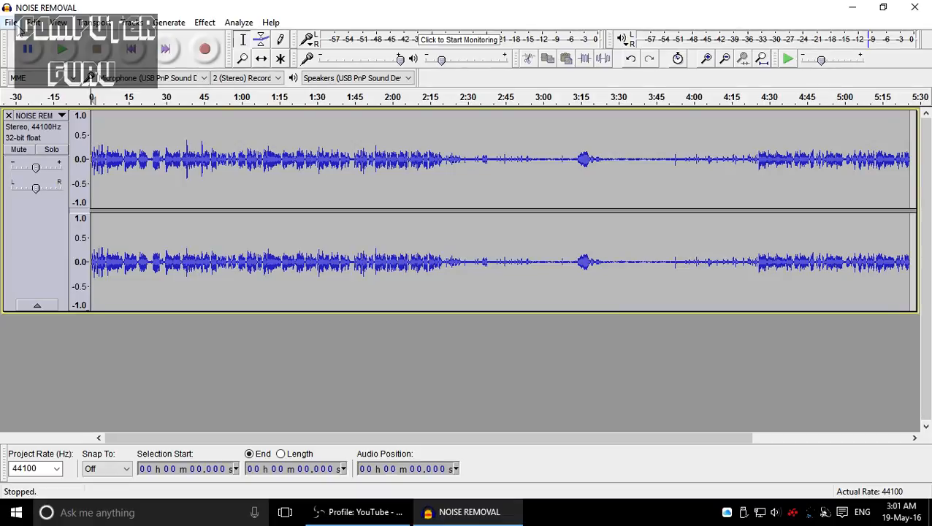
Choose File > Export Selected Audio for the whole noise-reduced track.
left_click(11, 22)
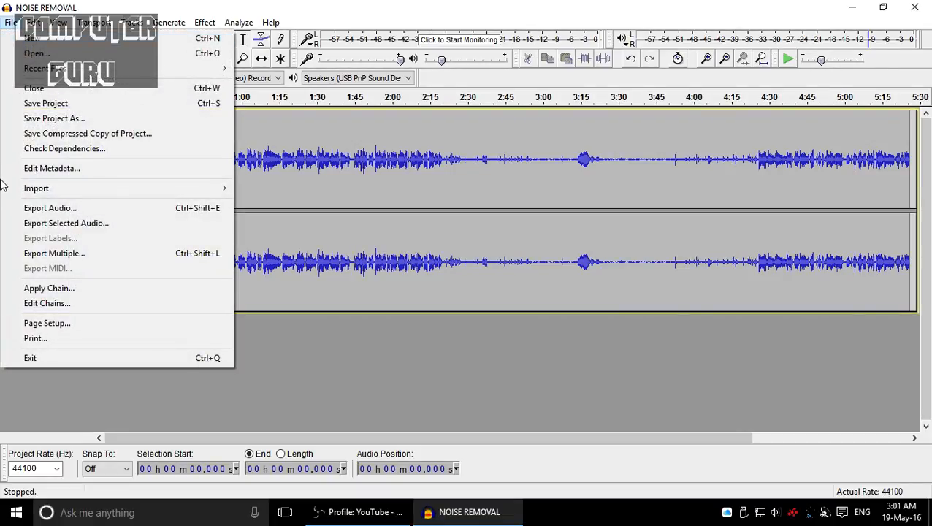
mouse_move(3, 218)
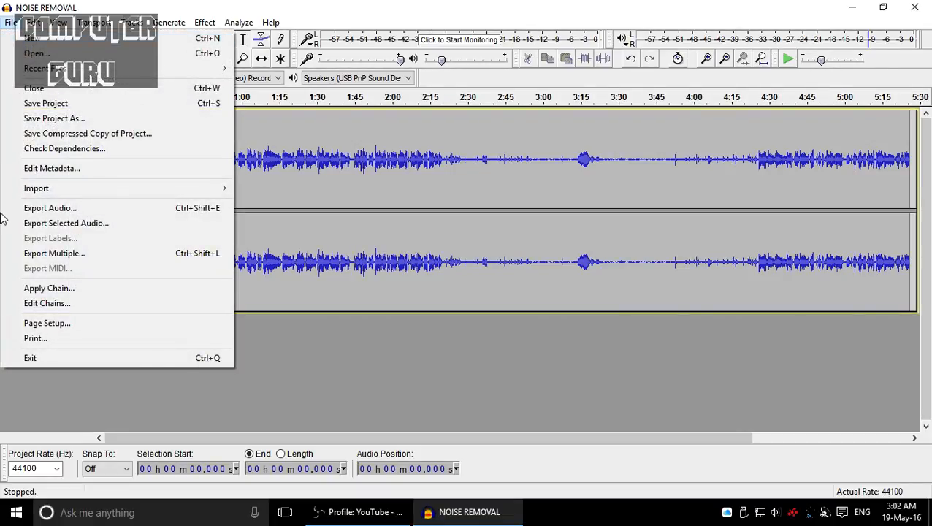
mouse_move(36, 188)
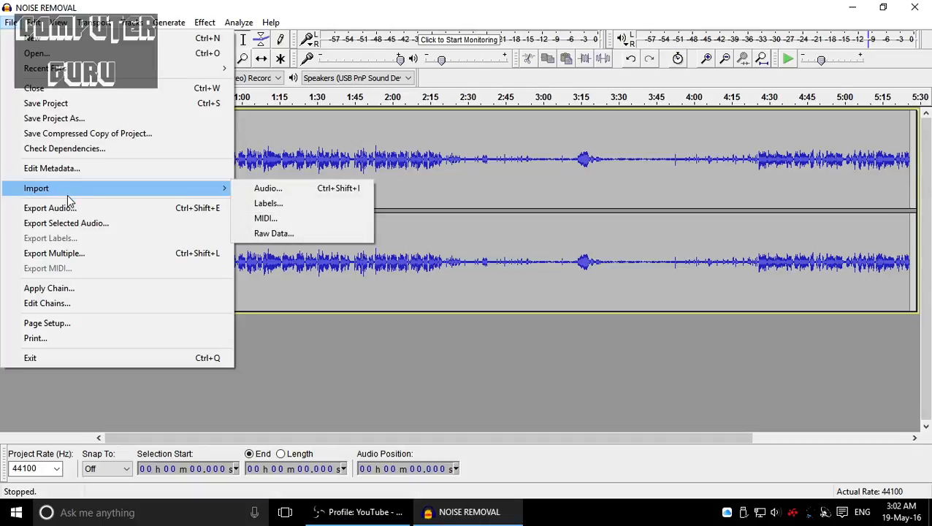
mouse_move(73, 234)
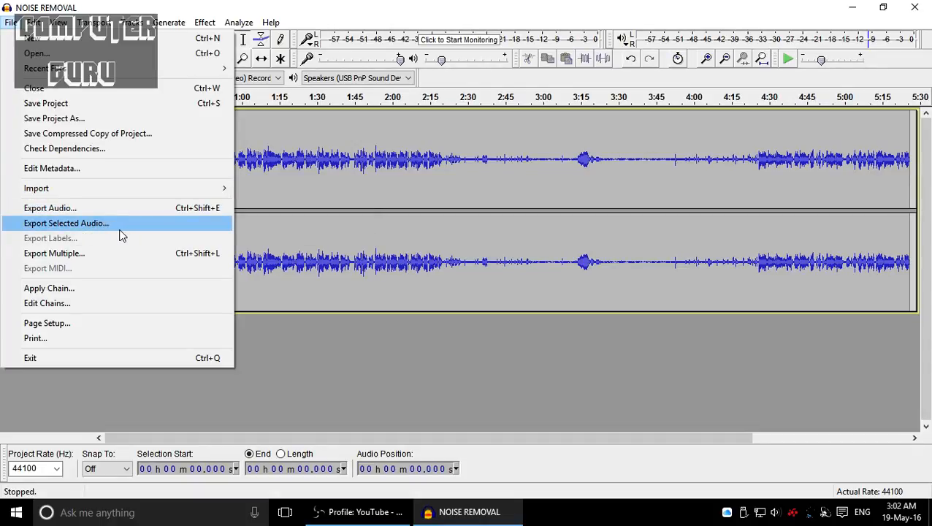
mouse_move(73, 208)
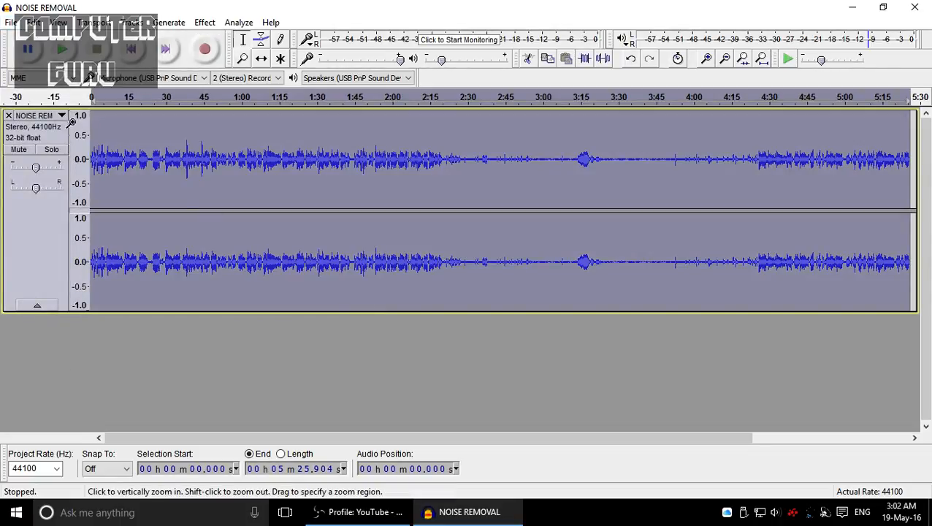
left_click(10, 21)
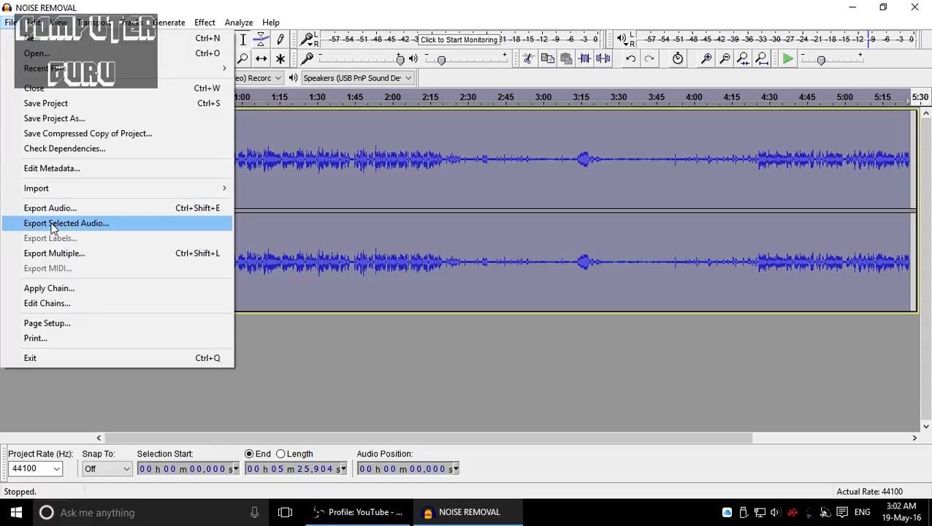
left_click(65, 222)
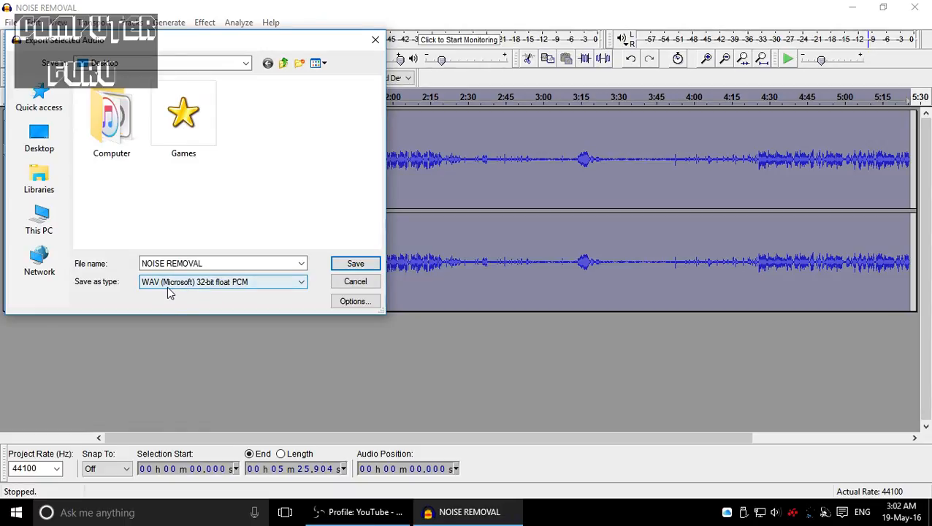
mouse_move(171, 289)
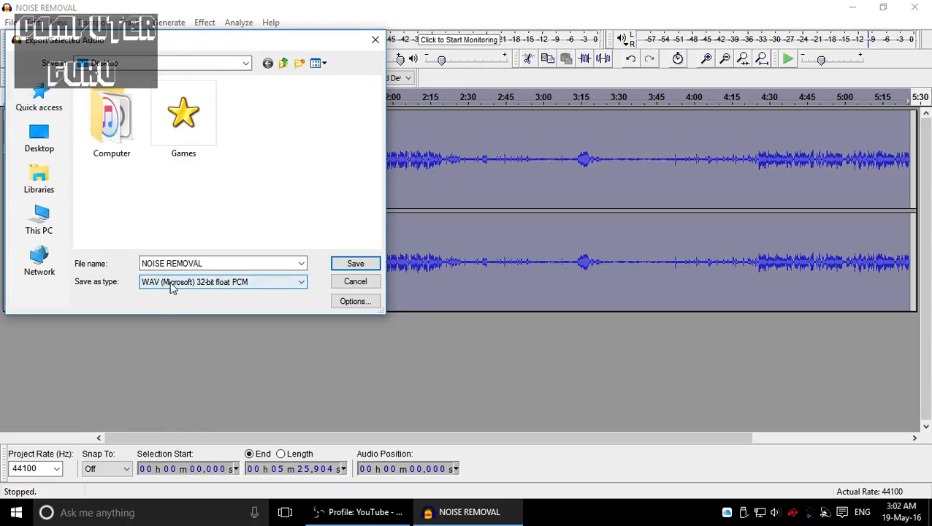
mouse_move(166, 292)
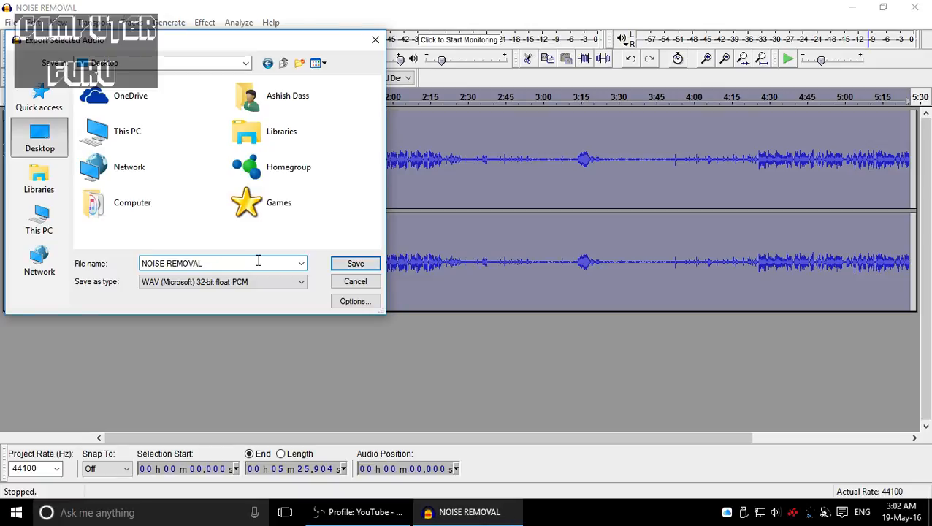
Save the WAV to the desktop as 'NOISE REMOVAL result' with blank metadata.
type("result")
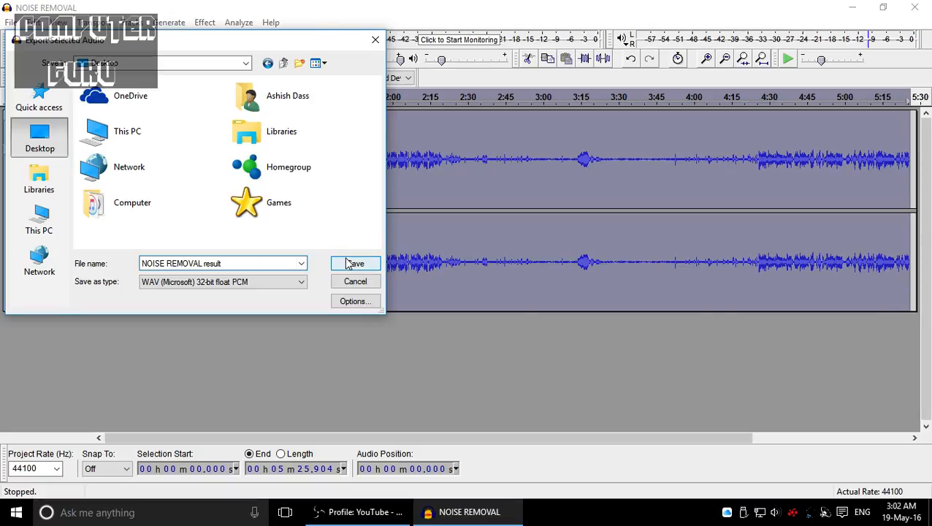
left_click(355, 262)
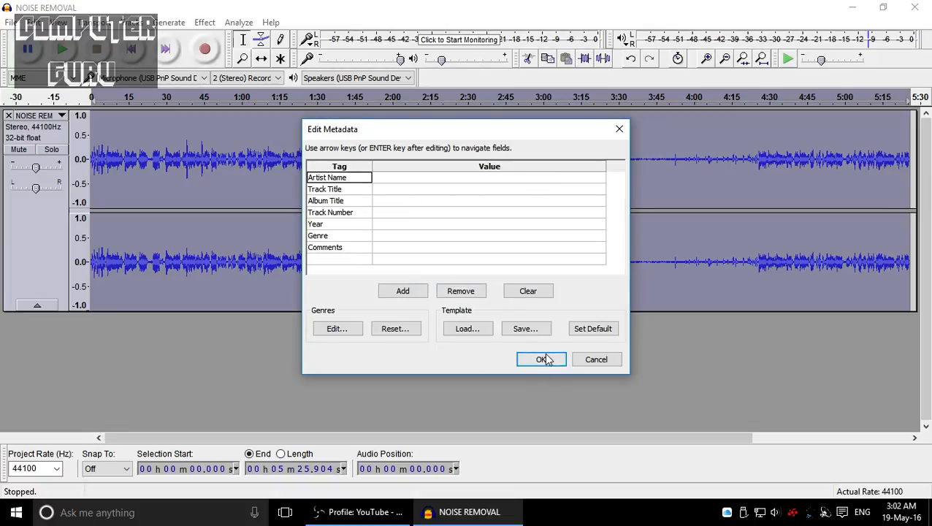
left_click(542, 359)
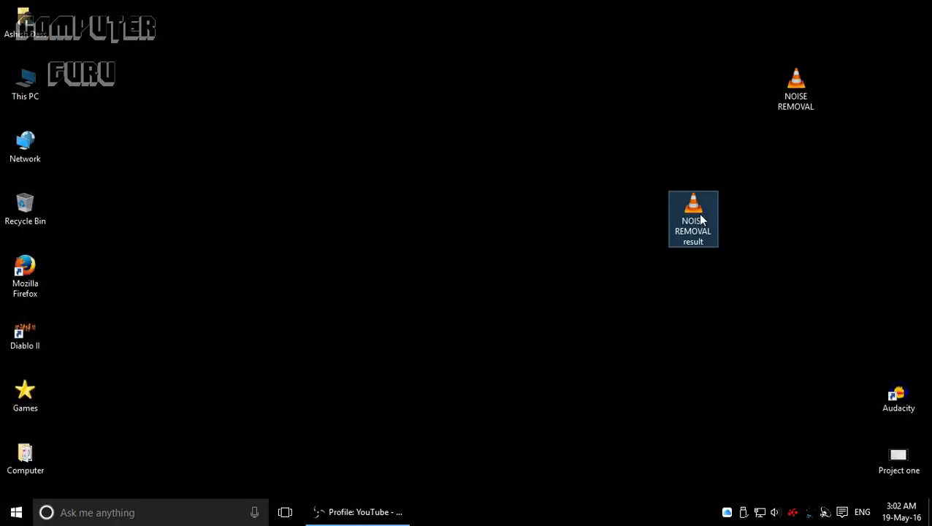
mouse_move(692, 219)
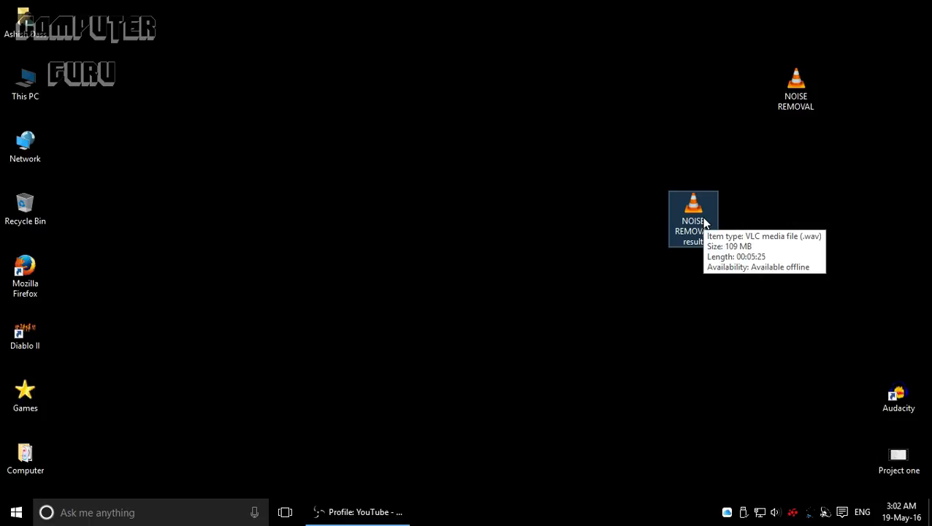
Check the NOISE REMOVAL result WAV, move it to the desktop centre, and refresh.
double_click(693, 208)
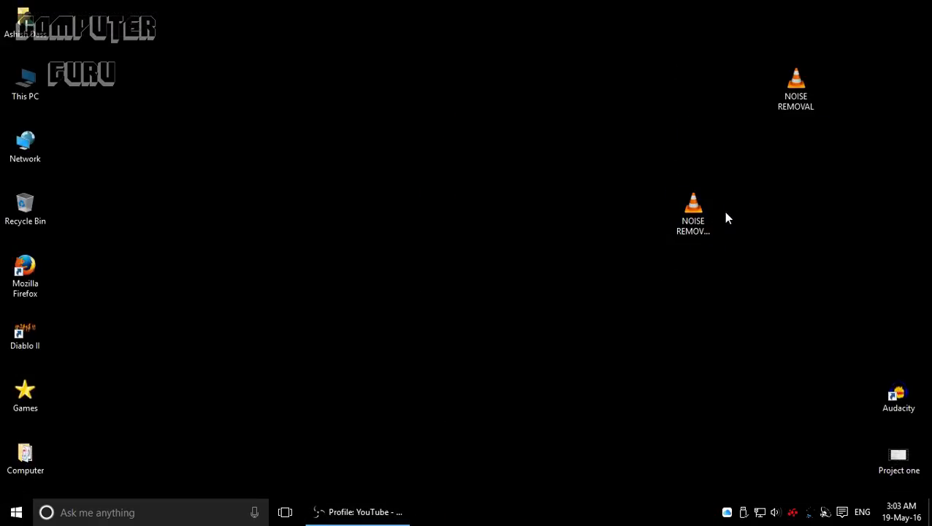
mouse_move(794, 205)
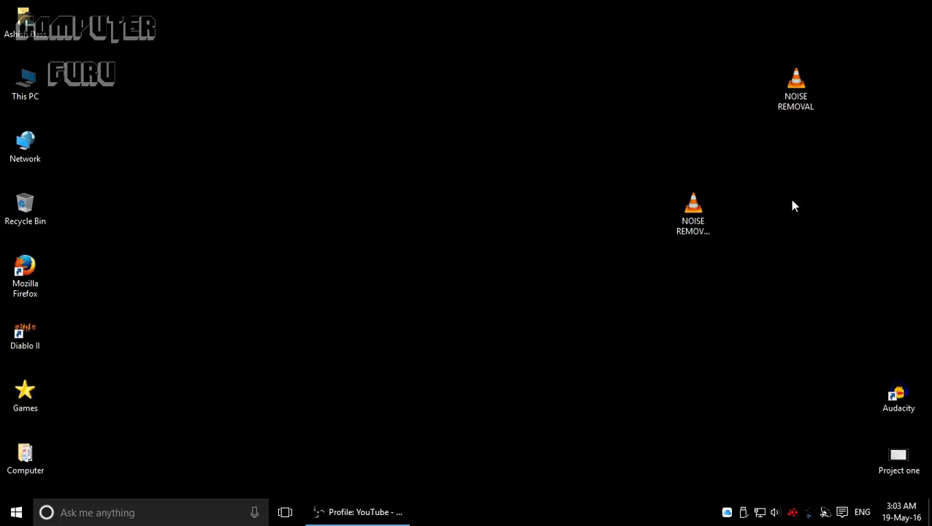
mouse_move(765, 174)
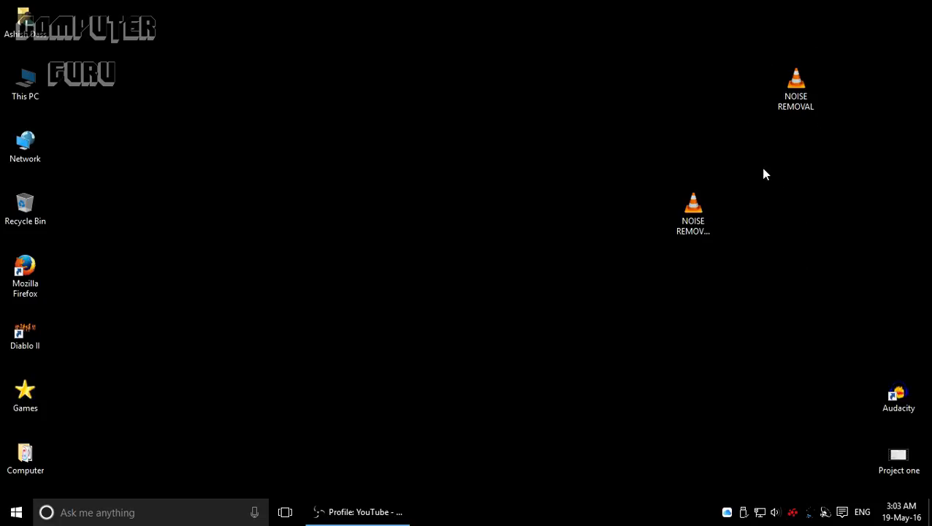
left_click(693, 211)
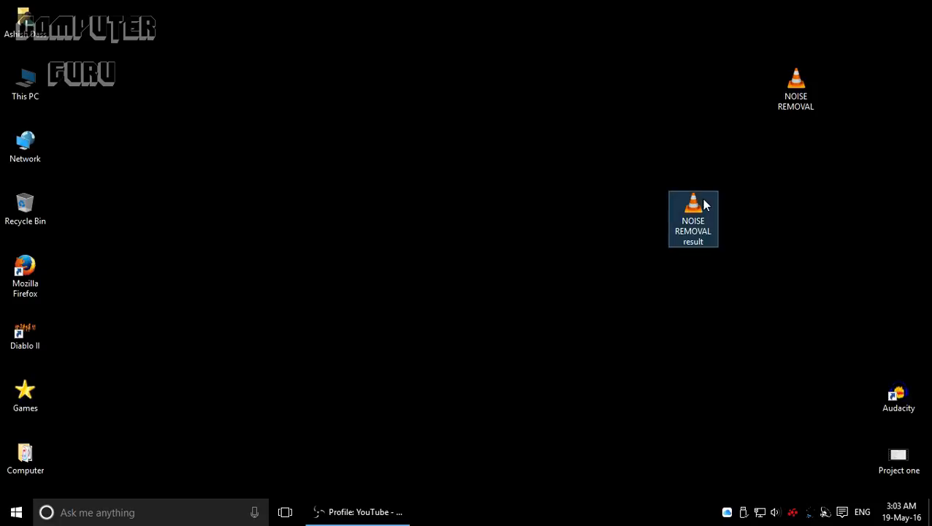
left_click_drag(692, 219, 538, 219)
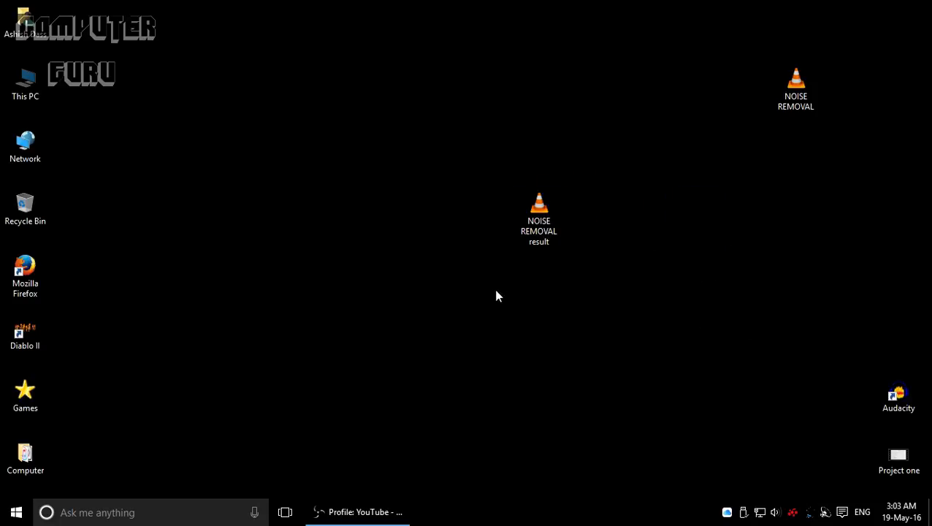
left_click(357, 512)
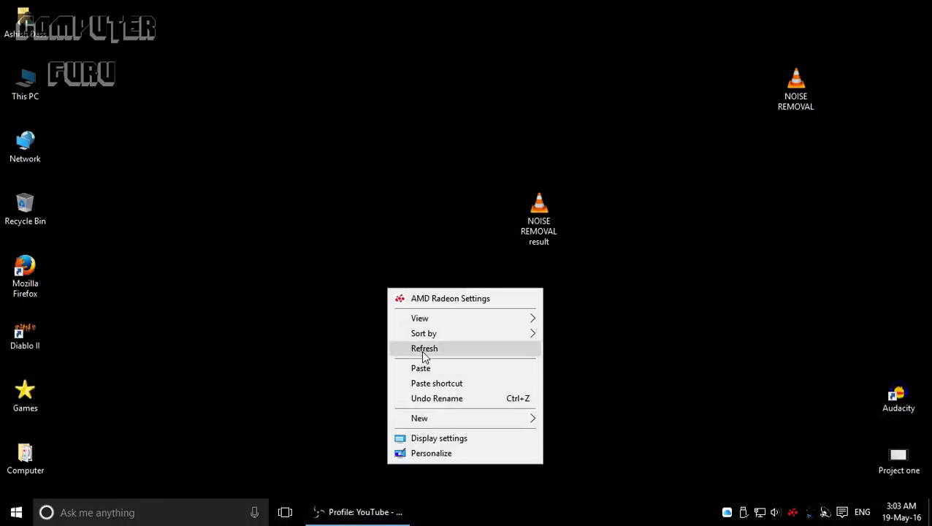
left_click(425, 347)
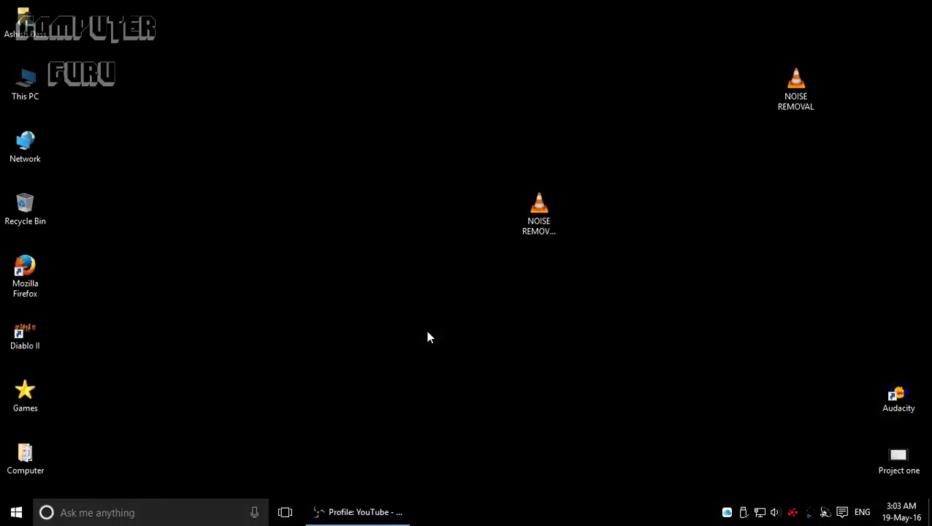